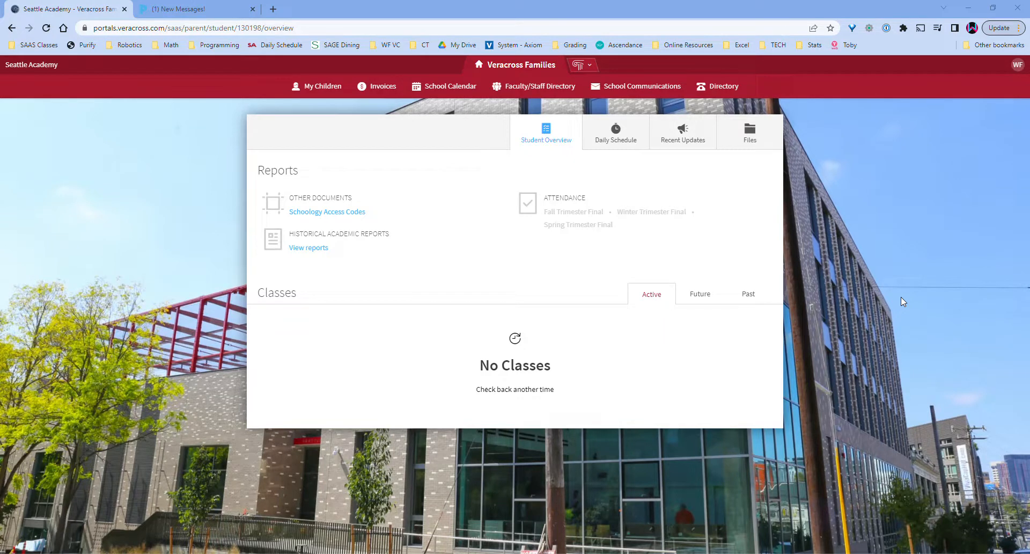
Step: From the portal home, open the child's Classes & Reports and the Schoology Access Codes PDF
left_click(682, 131)
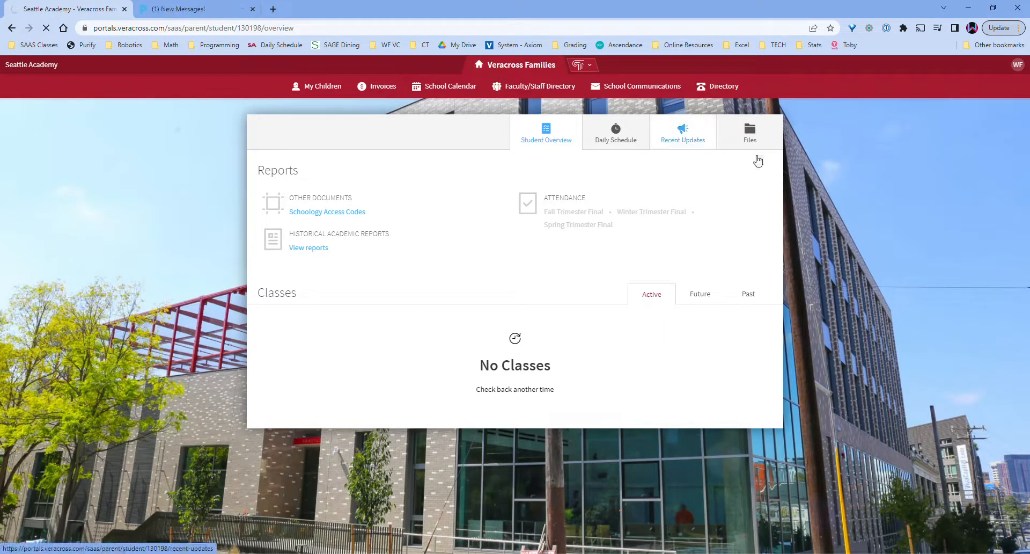
left_click(316, 85)
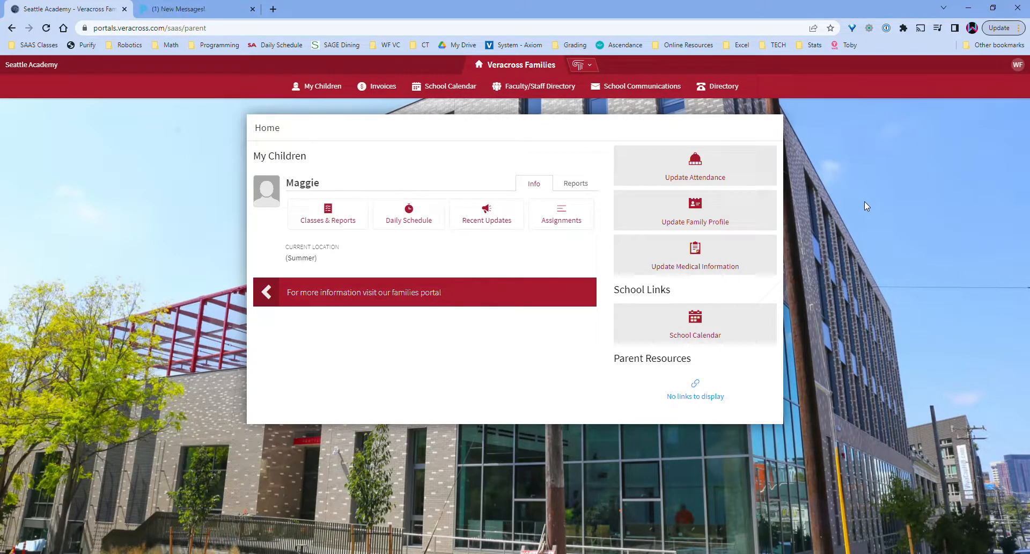
mouse_move(586, 111)
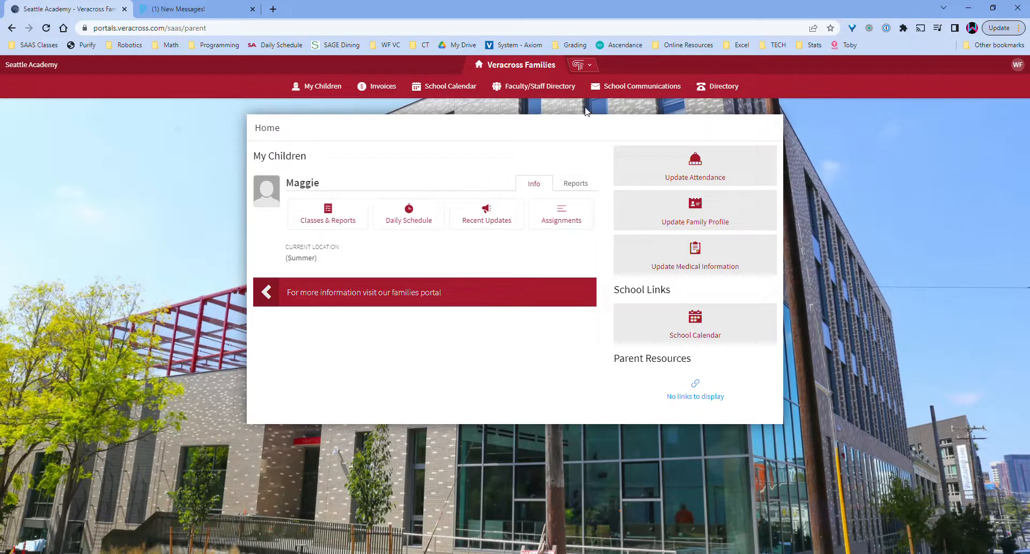
mouse_move(450, 147)
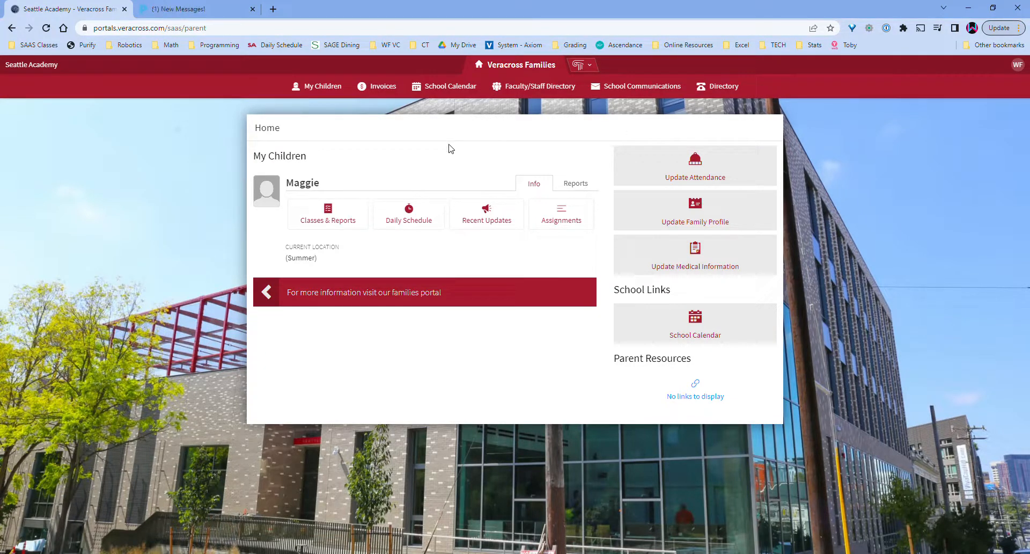
mouse_move(395, 178)
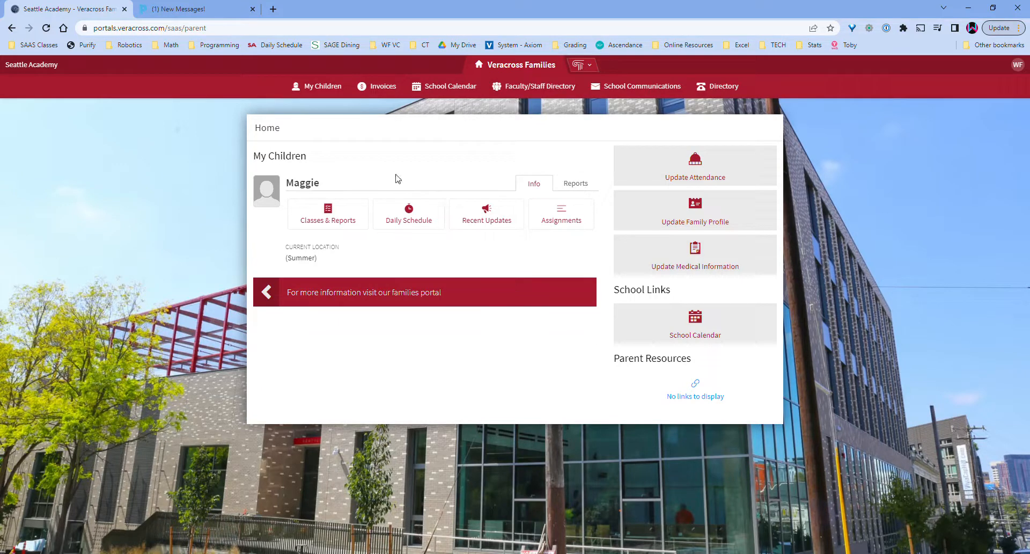
mouse_move(307, 292)
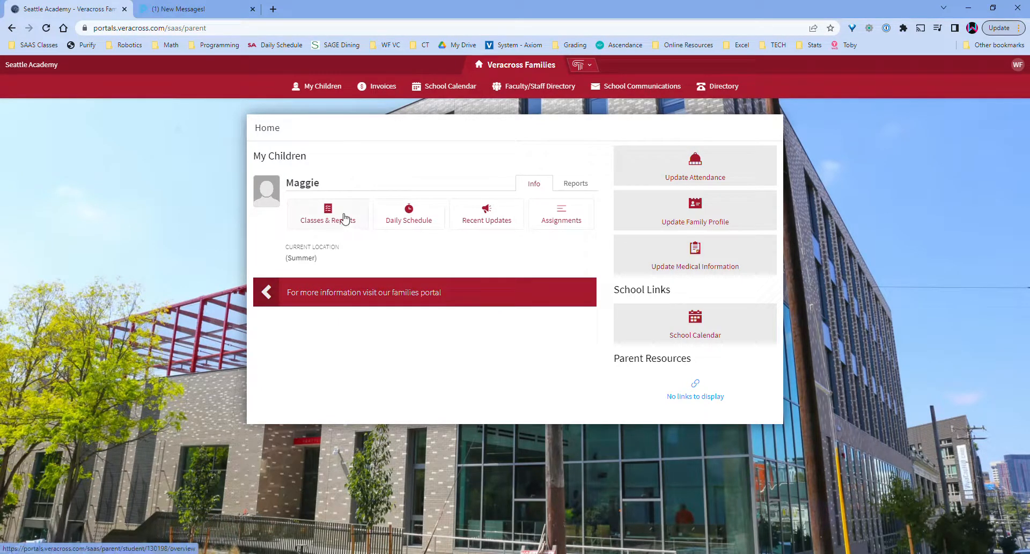
left_click(327, 214)
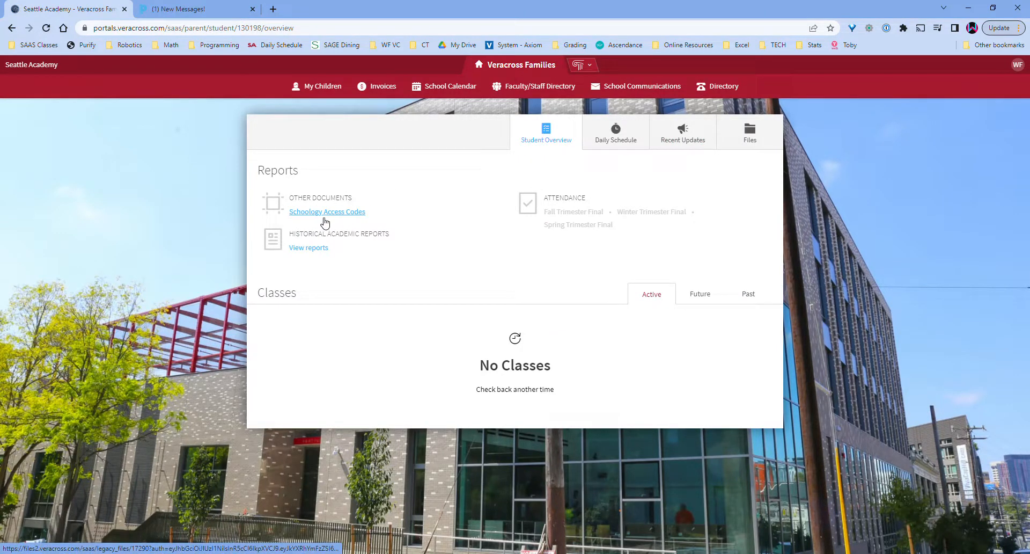
mouse_move(330, 232)
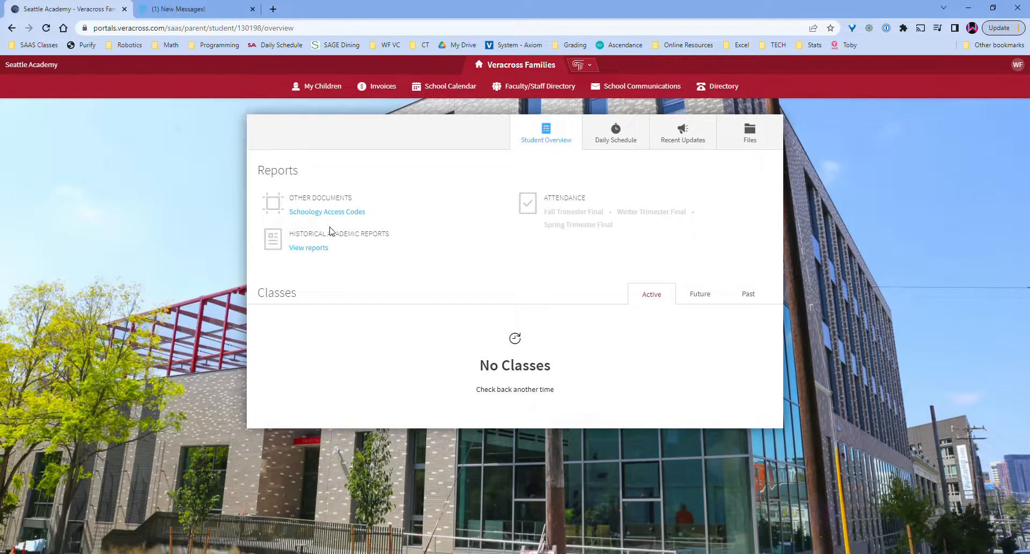
left_click(327, 212)
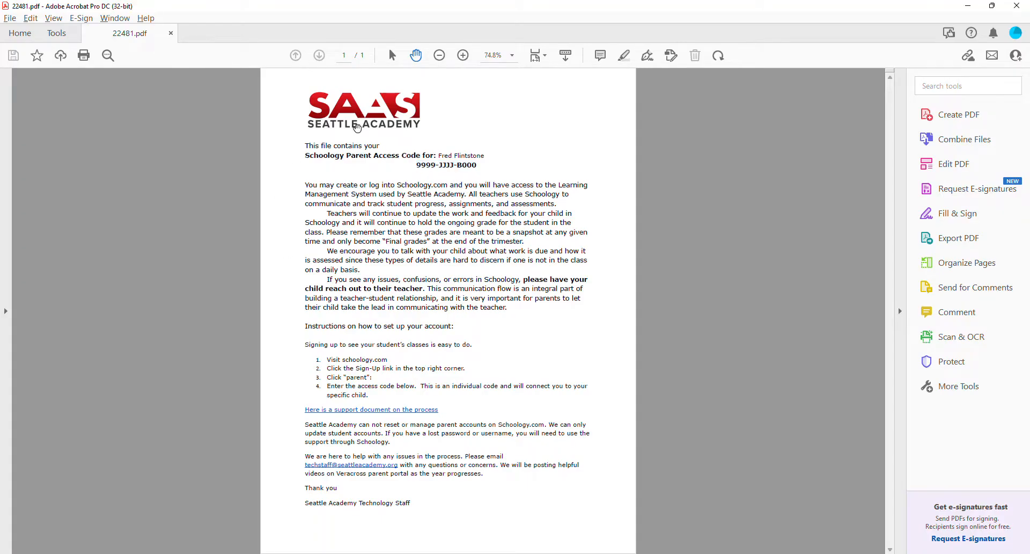
mouse_move(380, 281)
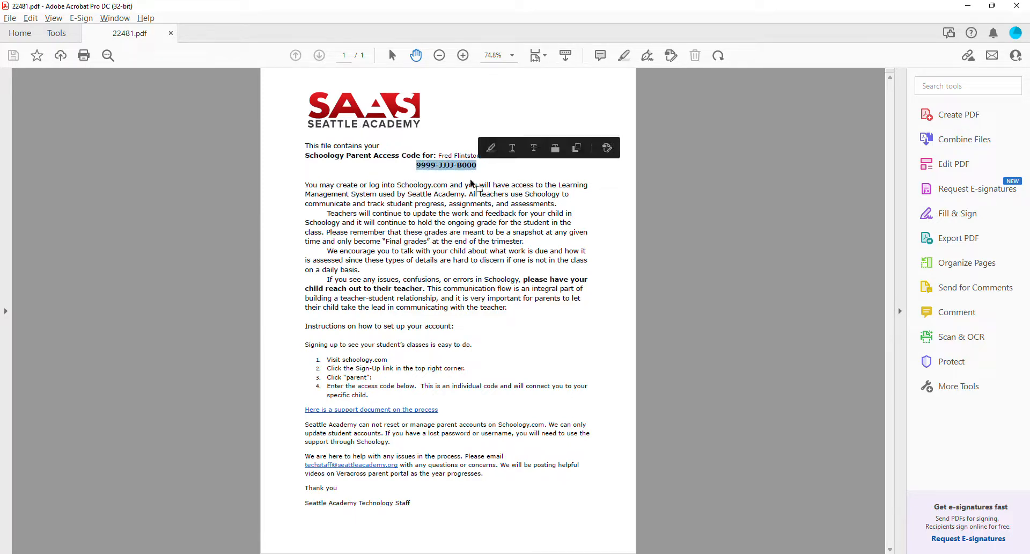
Step: Copy the Schoology parent access code from the PDF
left_click(452, 206)
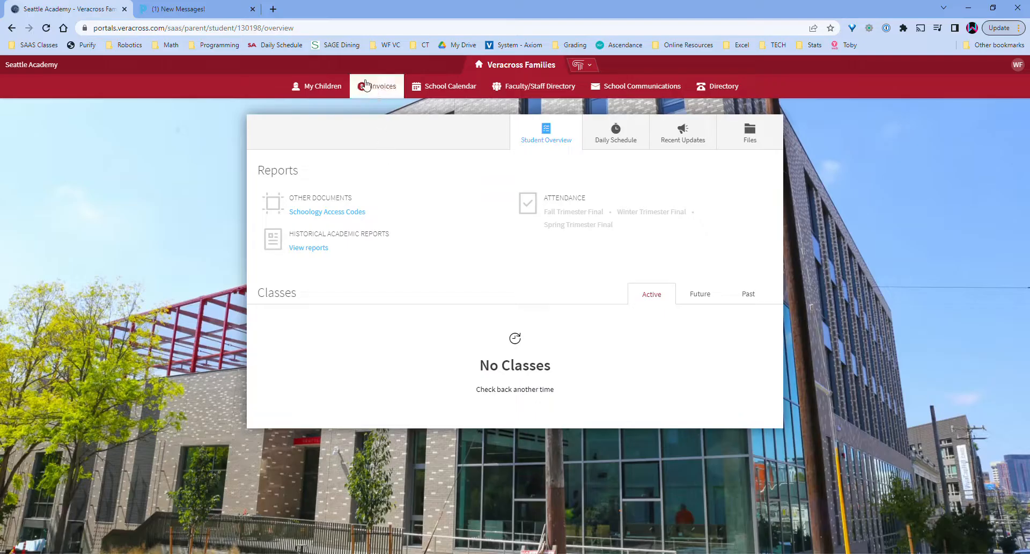
mouse_move(214, 23)
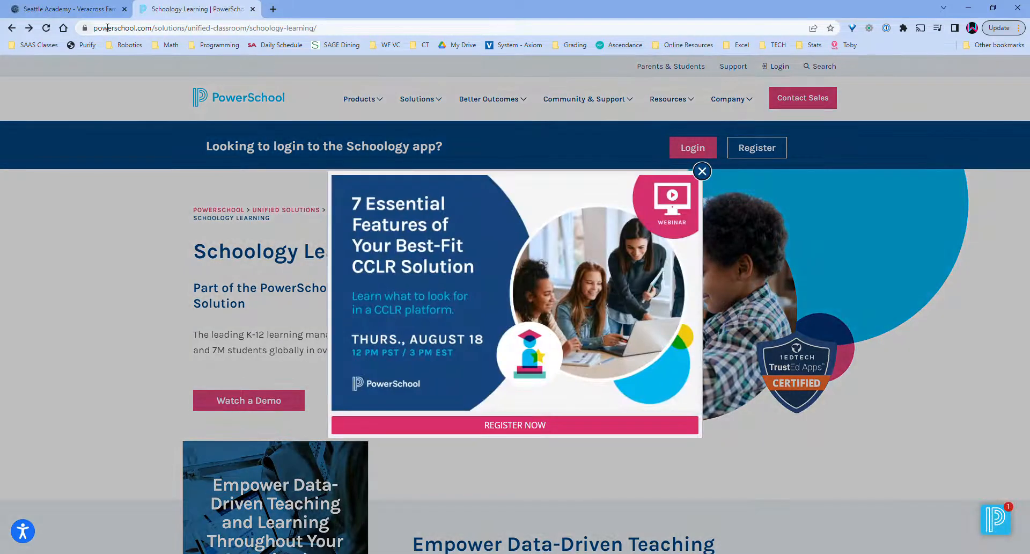
Step: Close the webinar advertisement pop-up on the Schoology Learning page
left_click(701, 171)
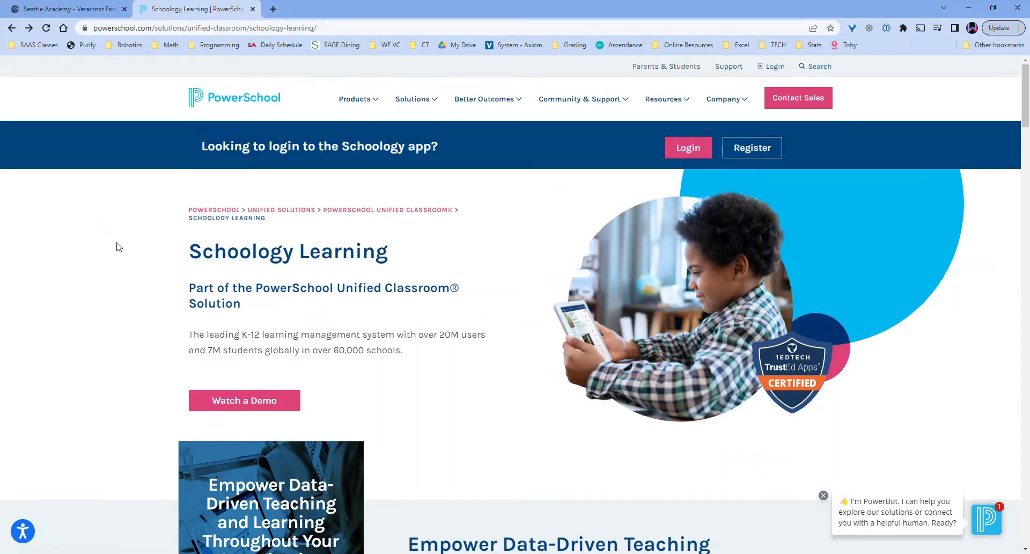
mouse_move(775, 66)
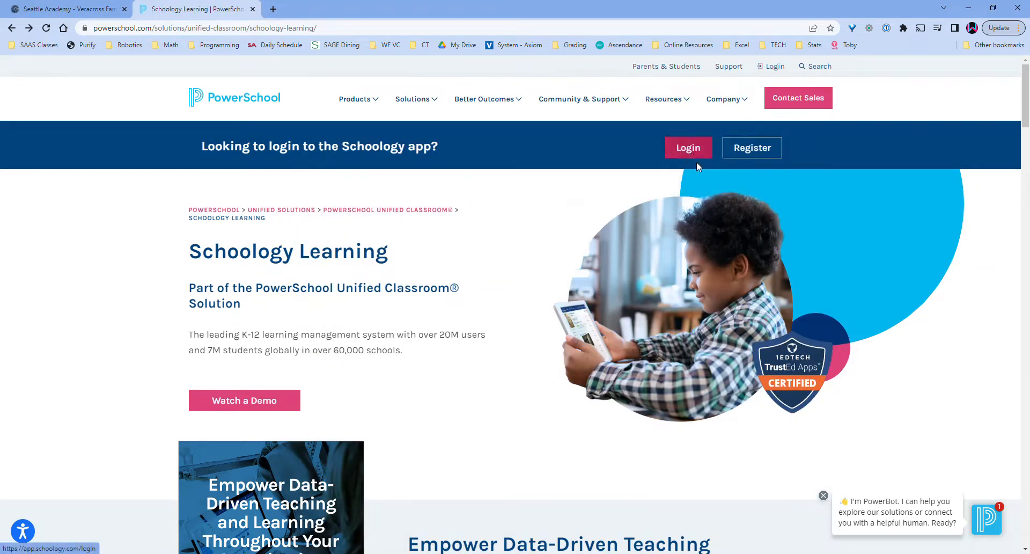
mouse_move(850, 230)
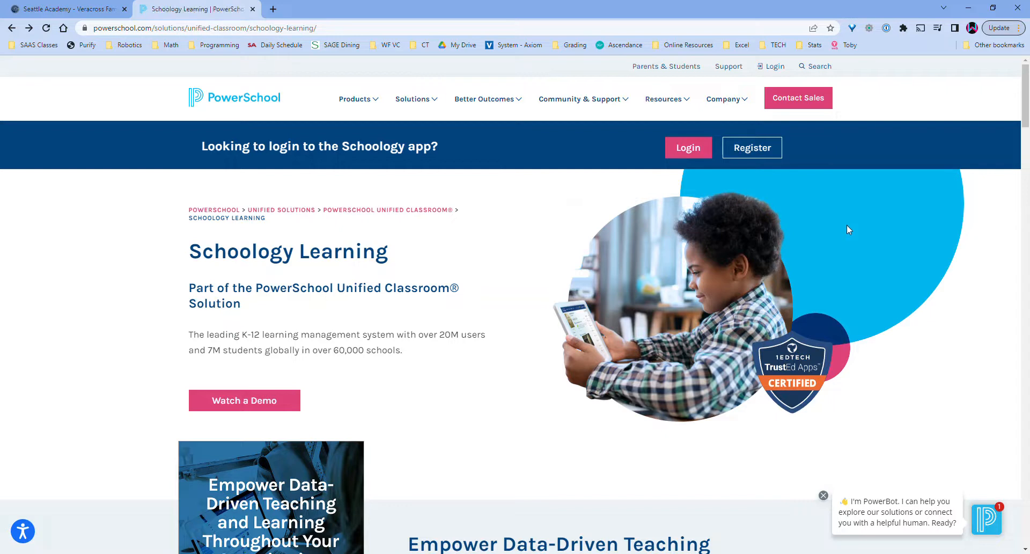
mouse_move(838, 223)
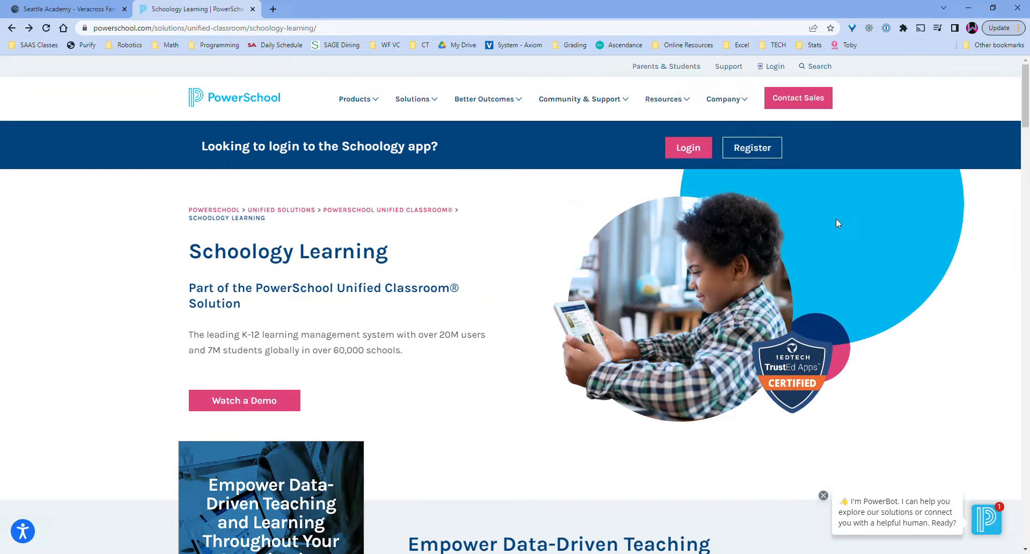
mouse_move(752, 147)
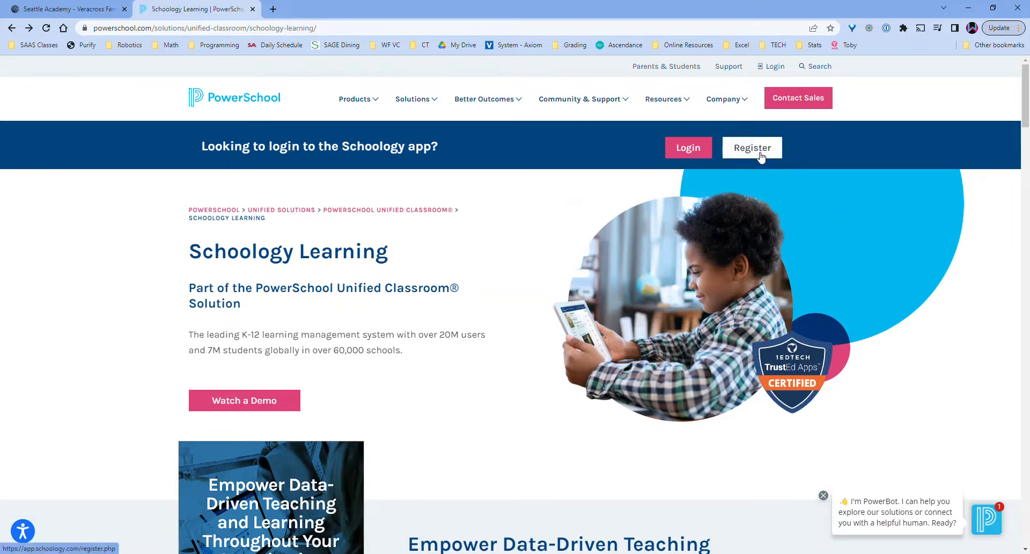
left_click(751, 147)
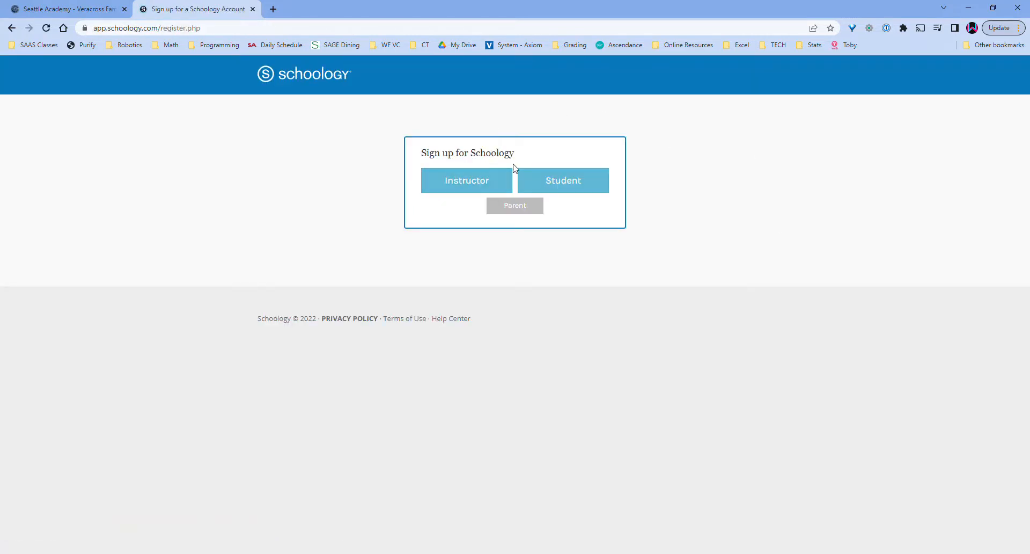
mouse_move(515, 204)
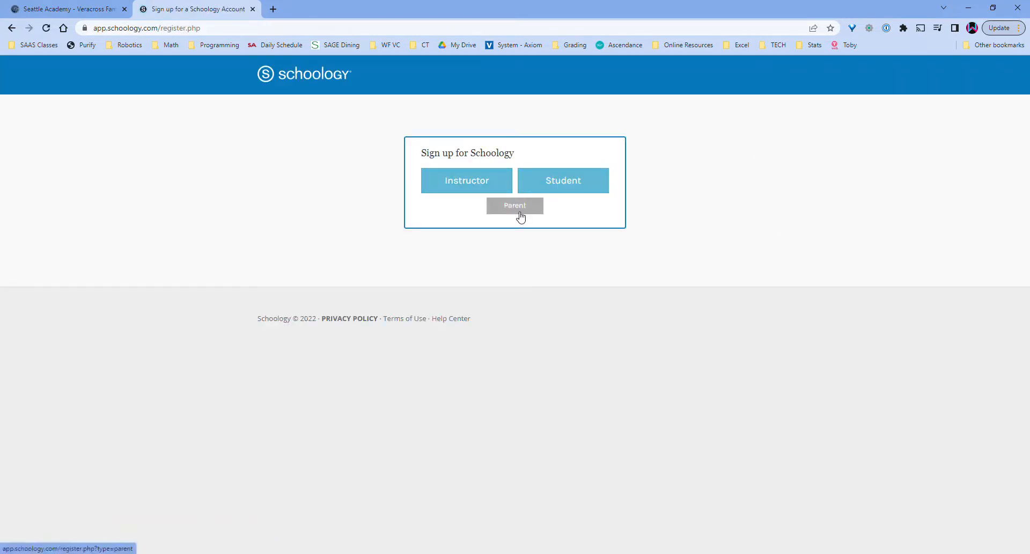
left_click(514, 205)
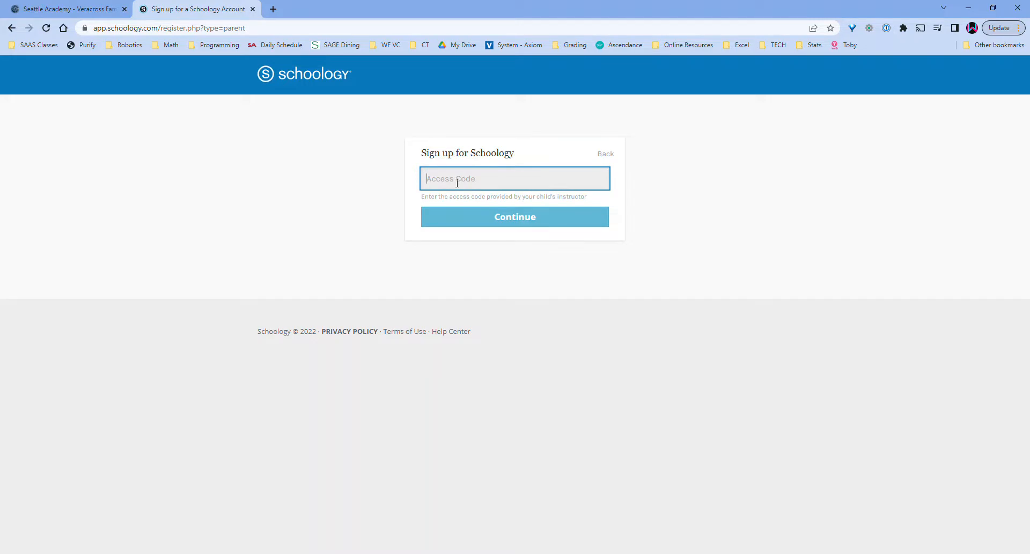
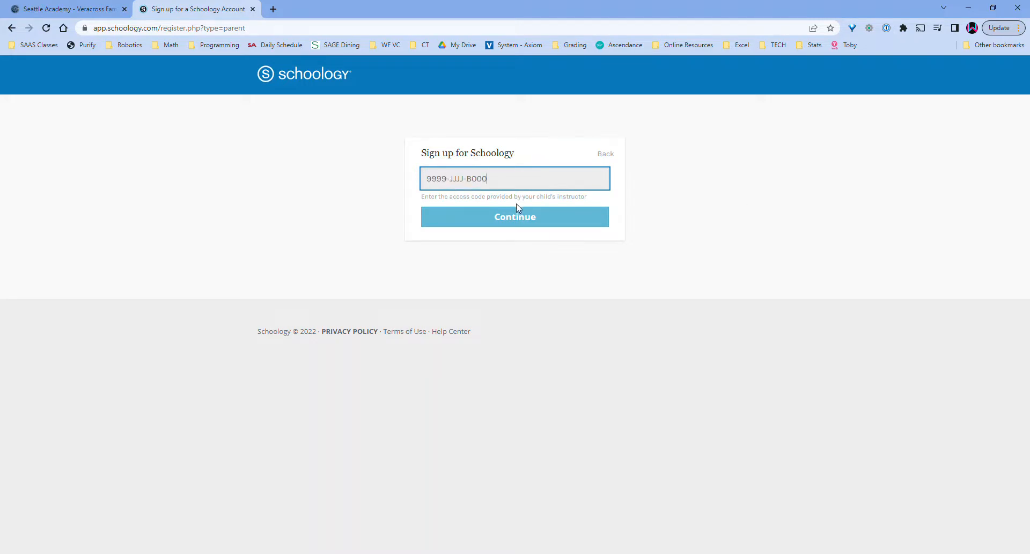
mouse_move(712, 181)
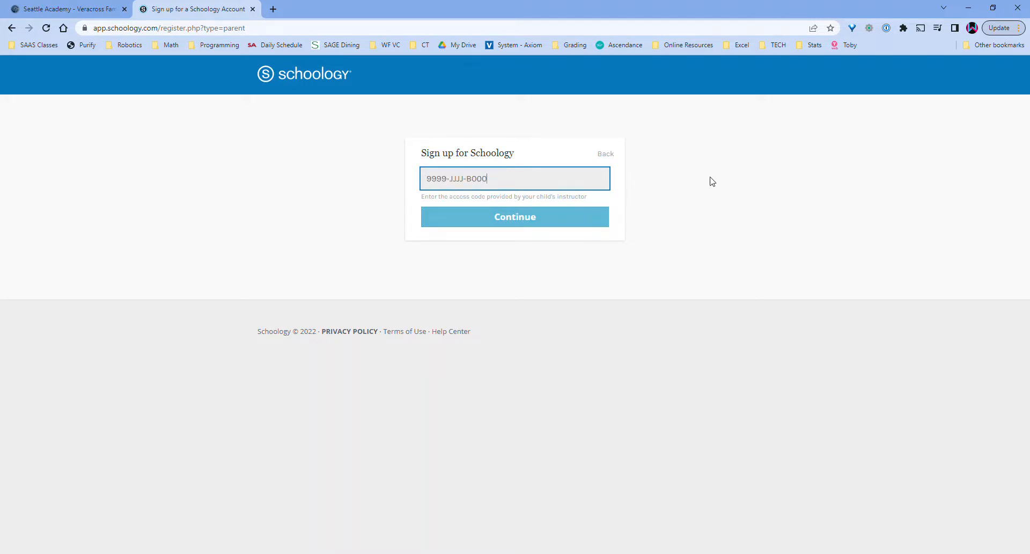